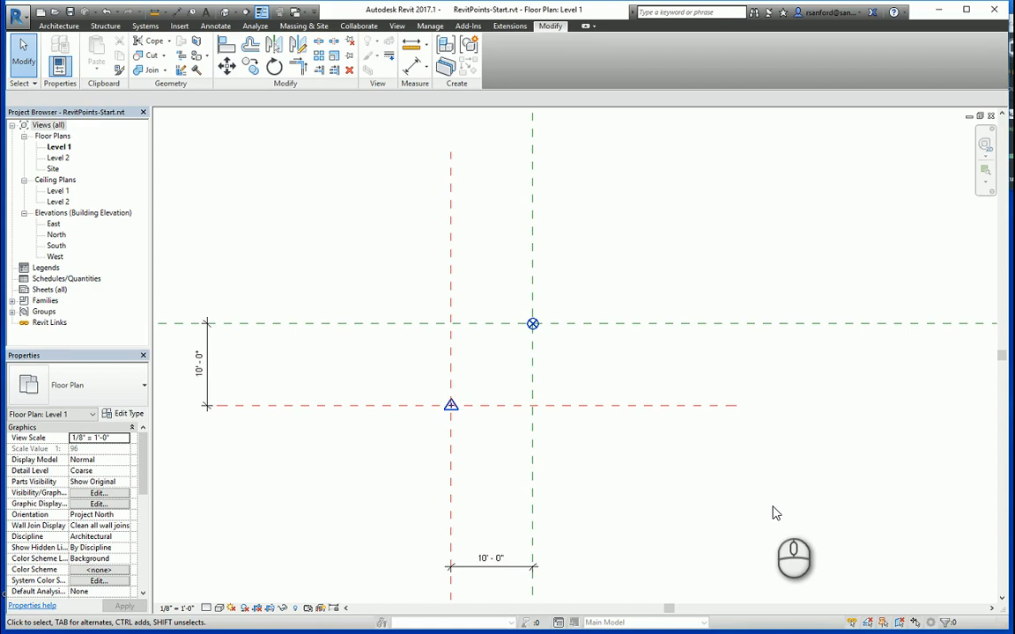
{"action": "mouse_move", "coordinate": [451, 406]}
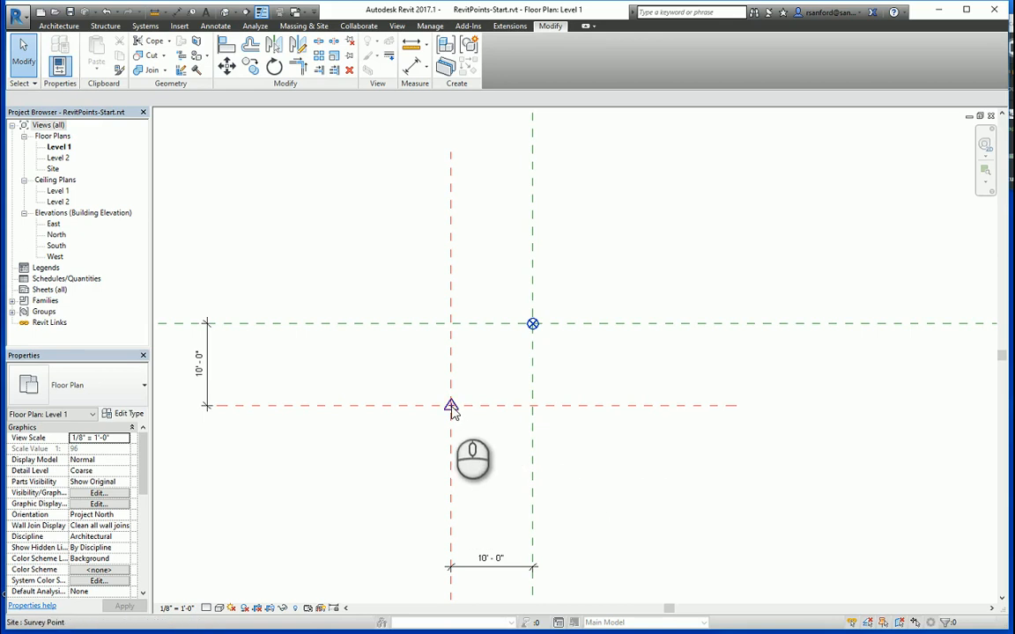
- Read the survey point's coordinates, then move it 10' left so E/W reads -10'
{"action": "left_click", "coordinate": [450, 406]}
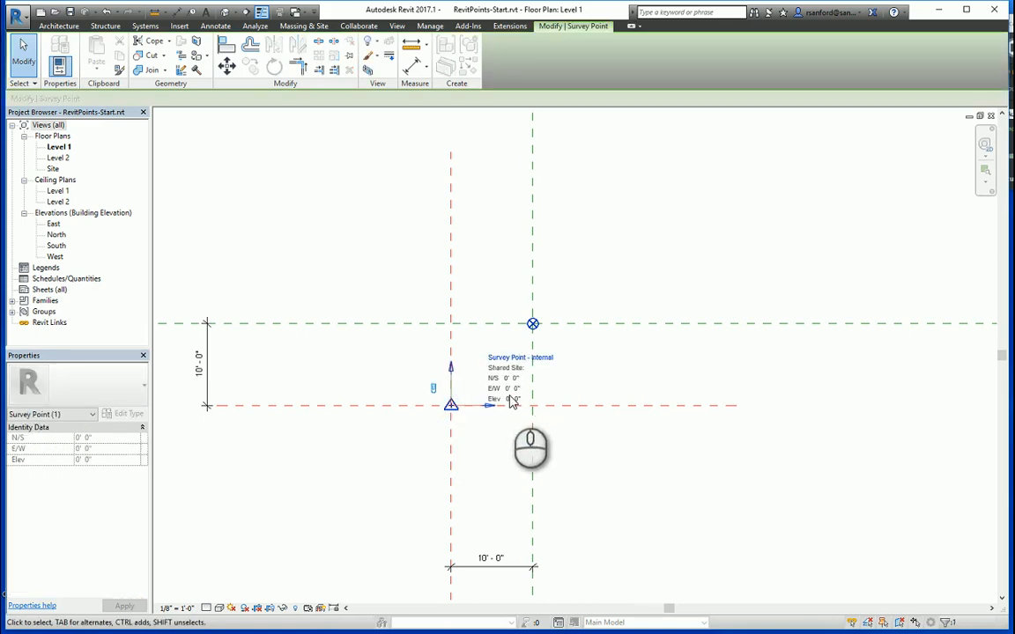
{"action": "left_click", "coordinate": [533, 326]}
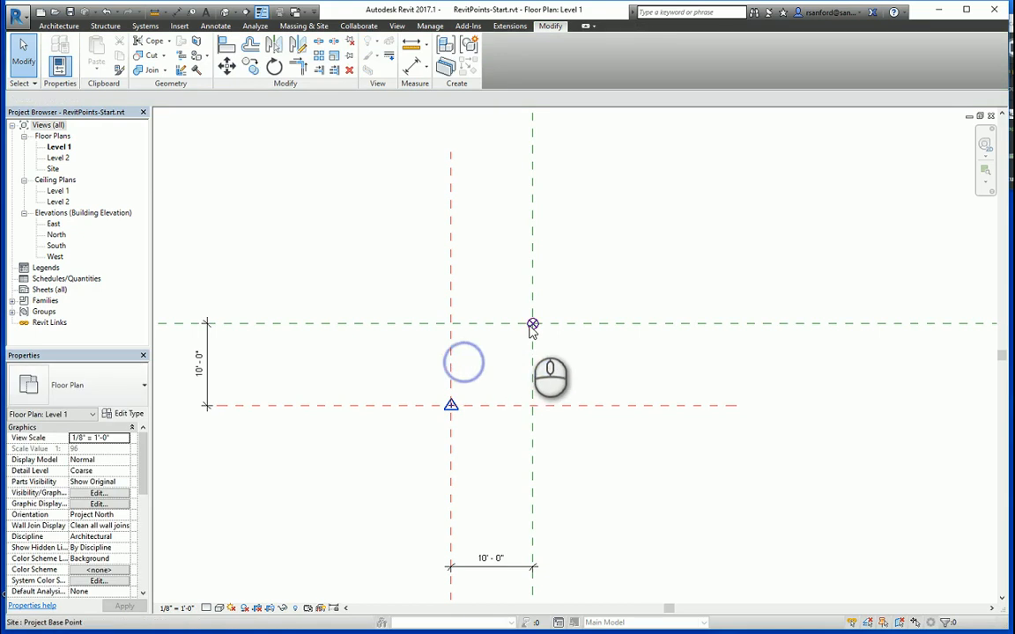
{"action": "left_click", "coordinate": [532, 323]}
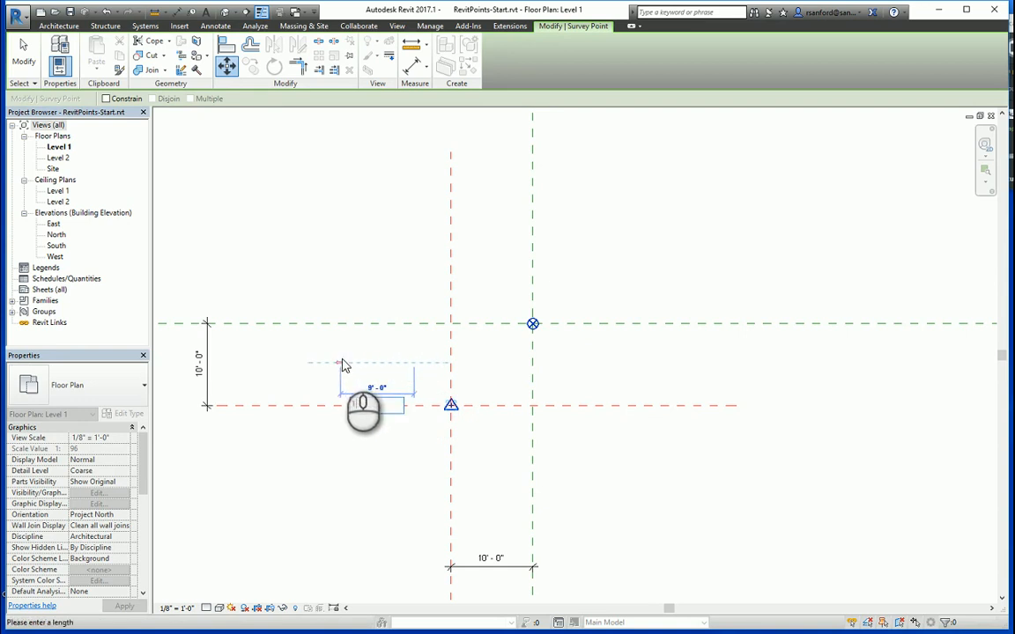
{"action": "left_click", "coordinate": [365, 405]}
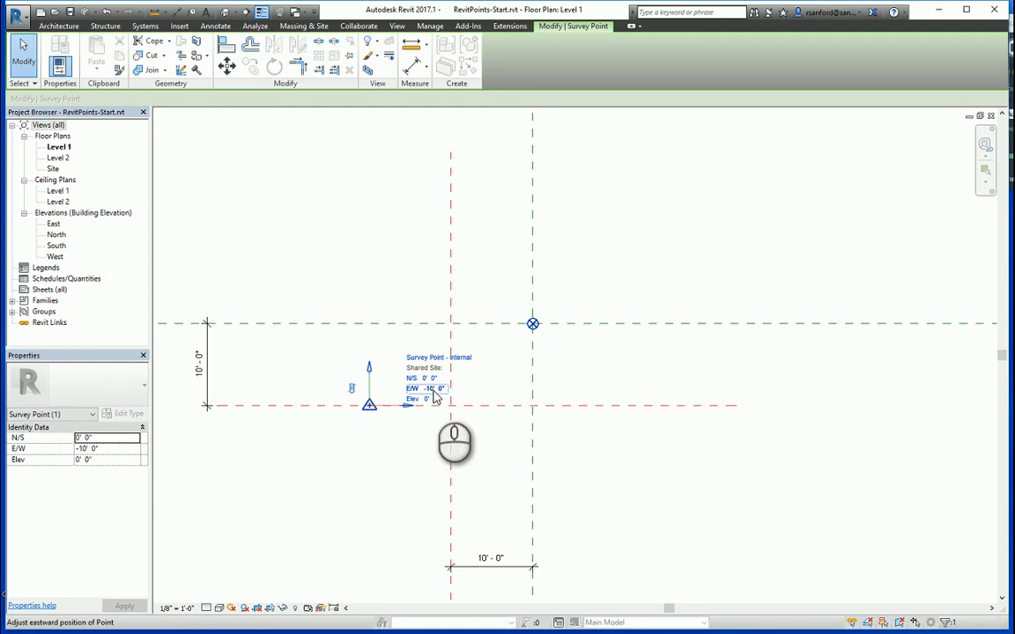
{"action": "left_click", "coordinate": [533, 324]}
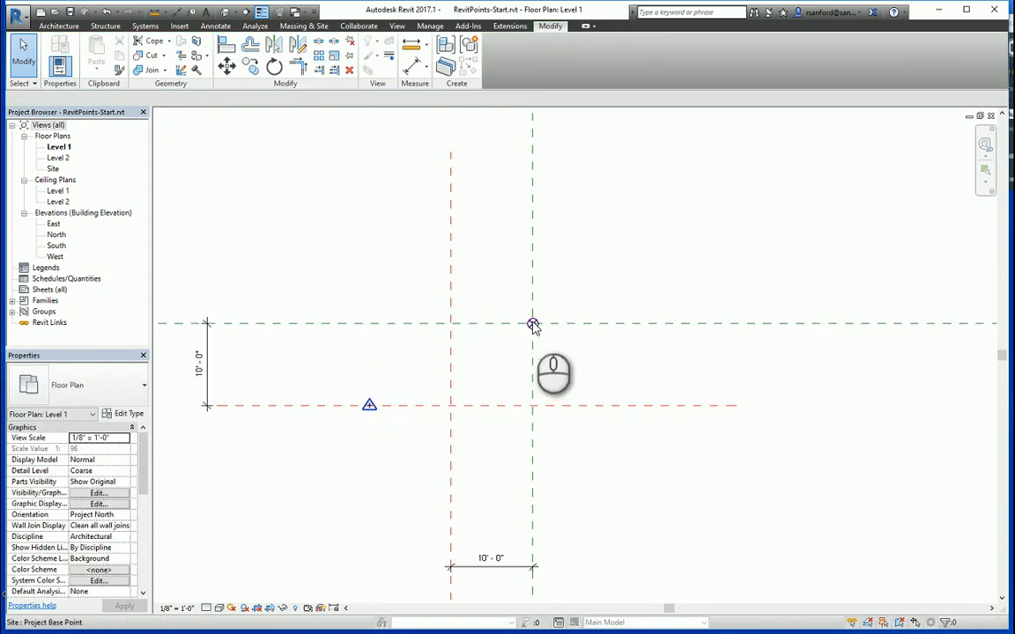
- Read the project base point (10' N/S, 10' E/W) and undo the survey point move
{"action": "left_click", "coordinate": [532, 323]}
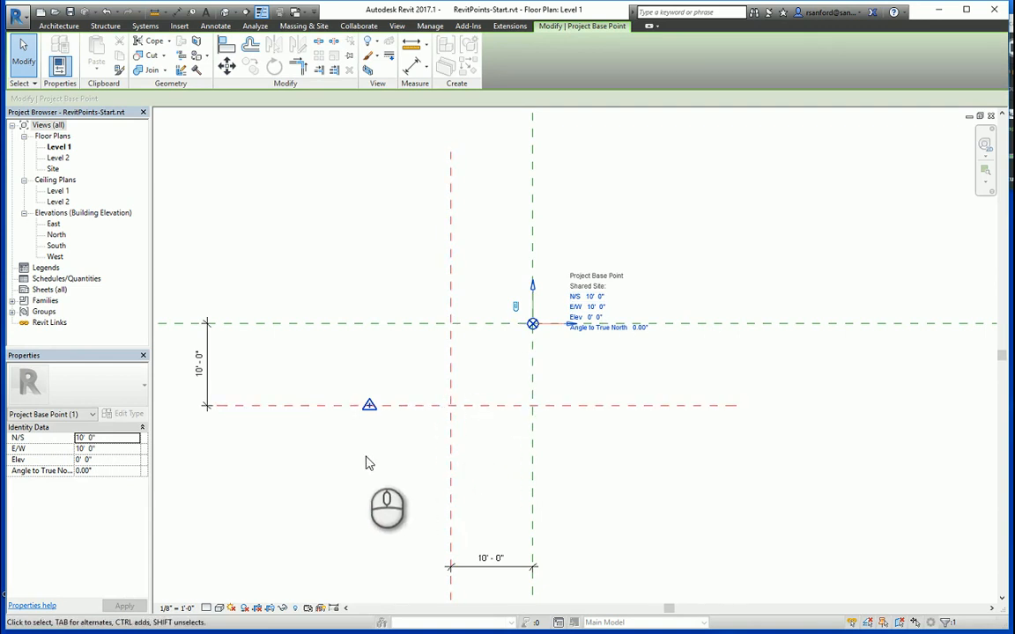
{"action": "left_click", "coordinate": [388, 441]}
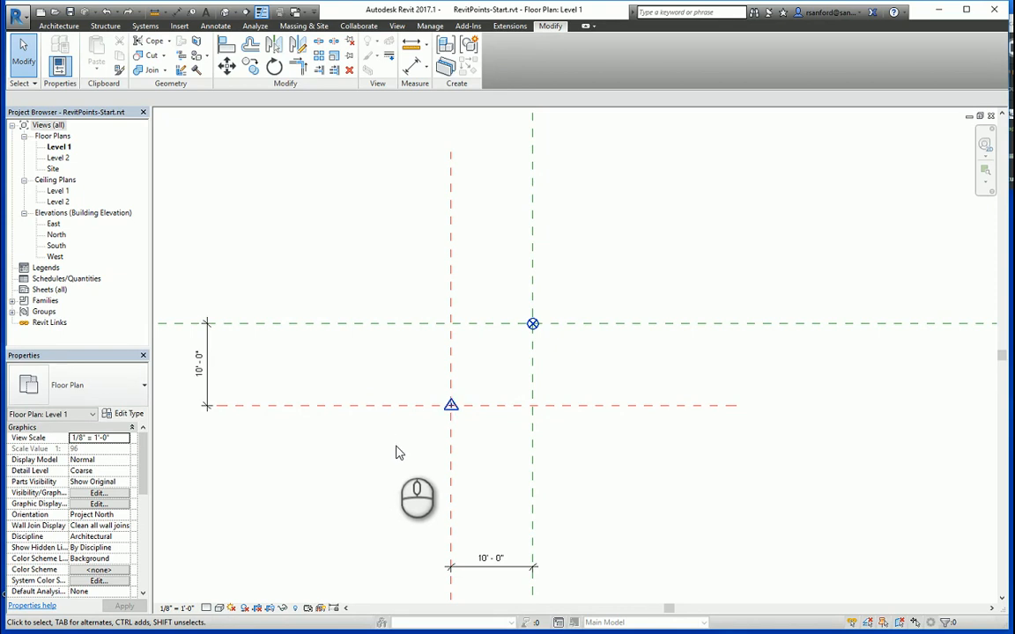
- Select the survey point with both reference planes and move them 10' left
{"action": "left_click", "coordinate": [451, 406]}
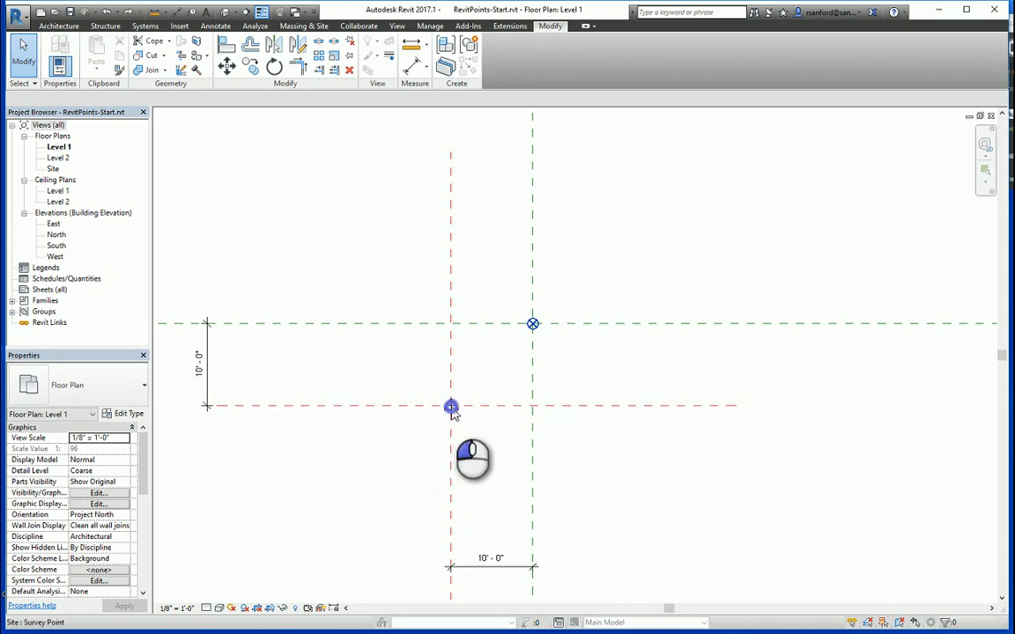
{"action": "left_click", "coordinate": [451, 407]}
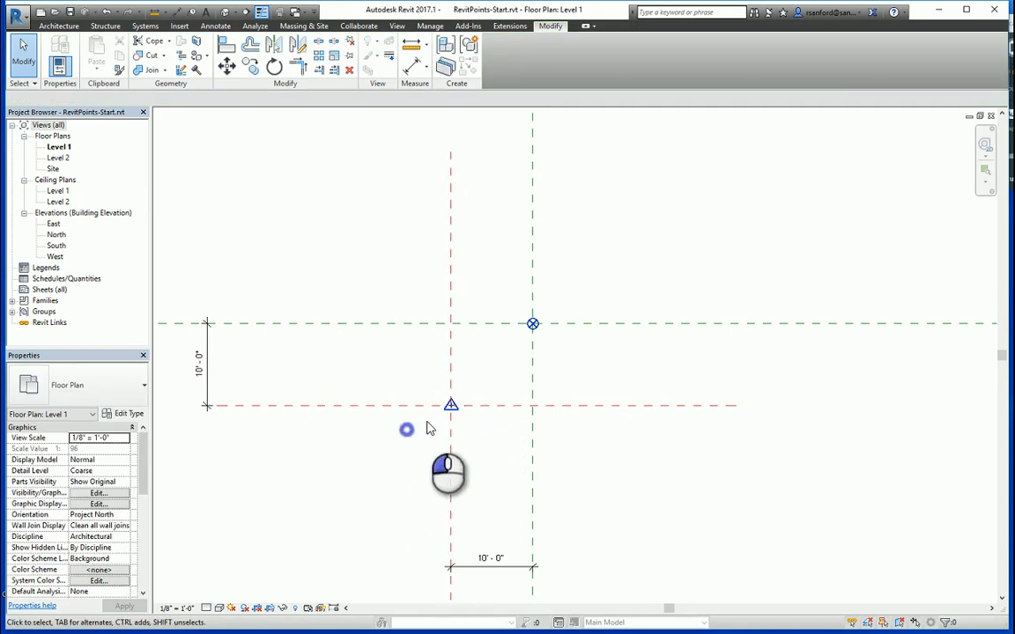
{"action": "left_click", "coordinate": [450, 406]}
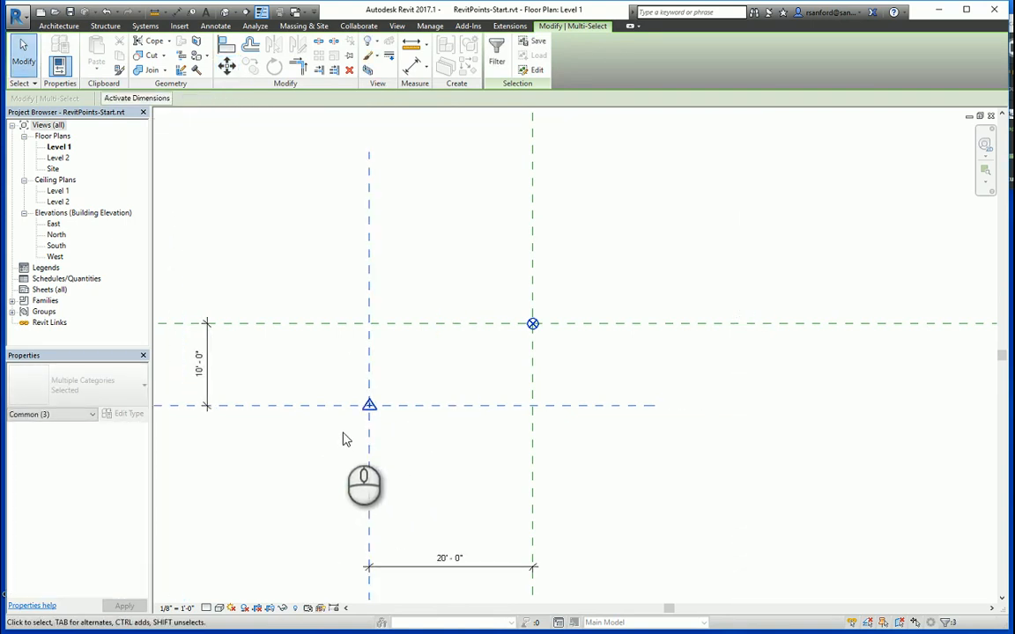
- Confirm the survey point reads zero, then read the project base point at 10' N/S, 20' E/W
{"action": "left_click", "coordinate": [369, 406]}
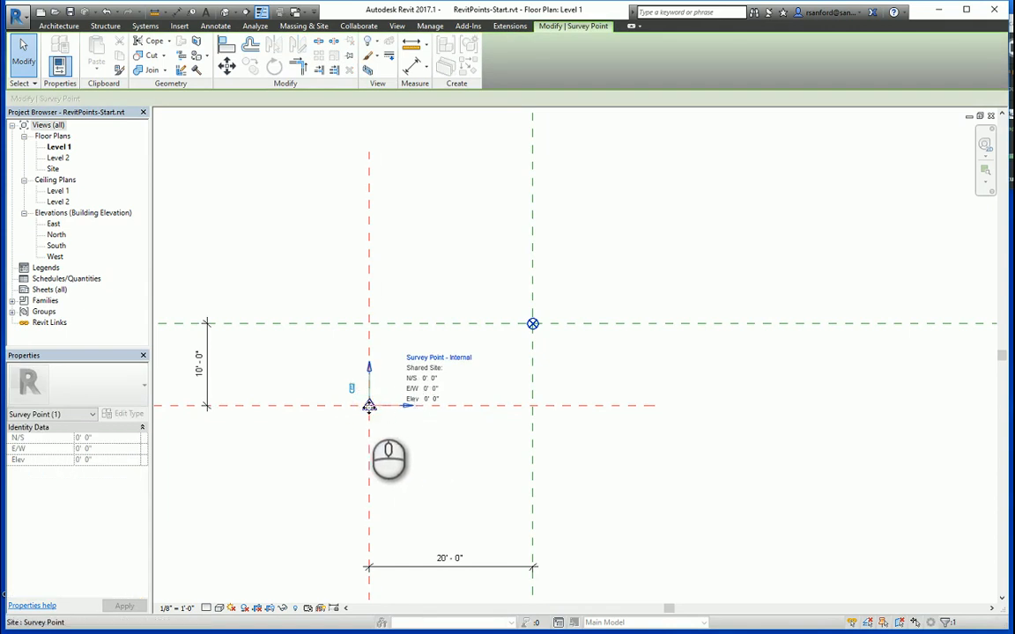
{"action": "left_click", "coordinate": [482, 377]}
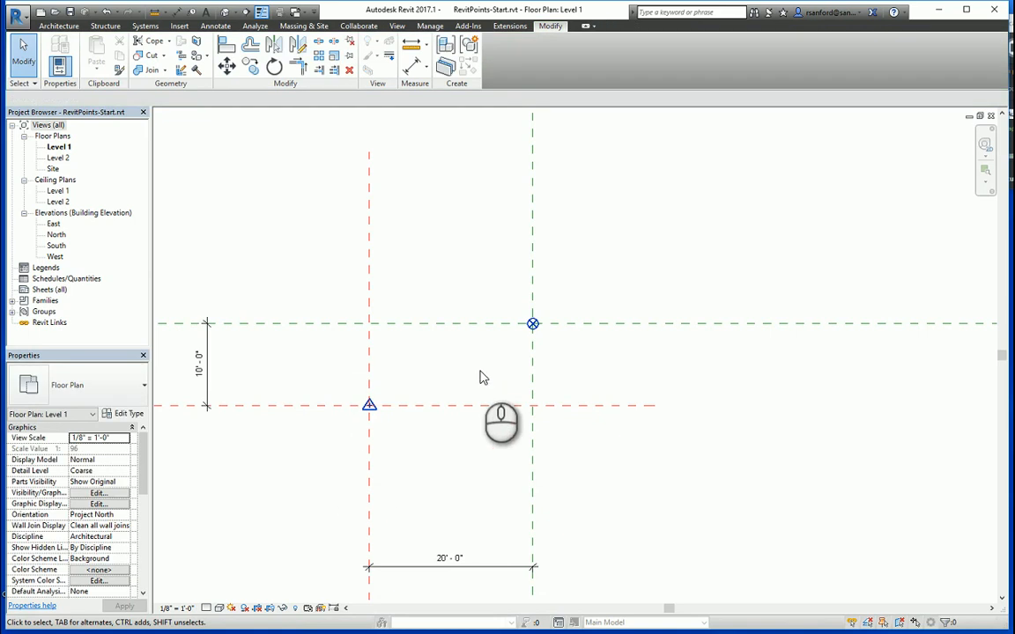
{"action": "mouse_move", "coordinate": [533, 323]}
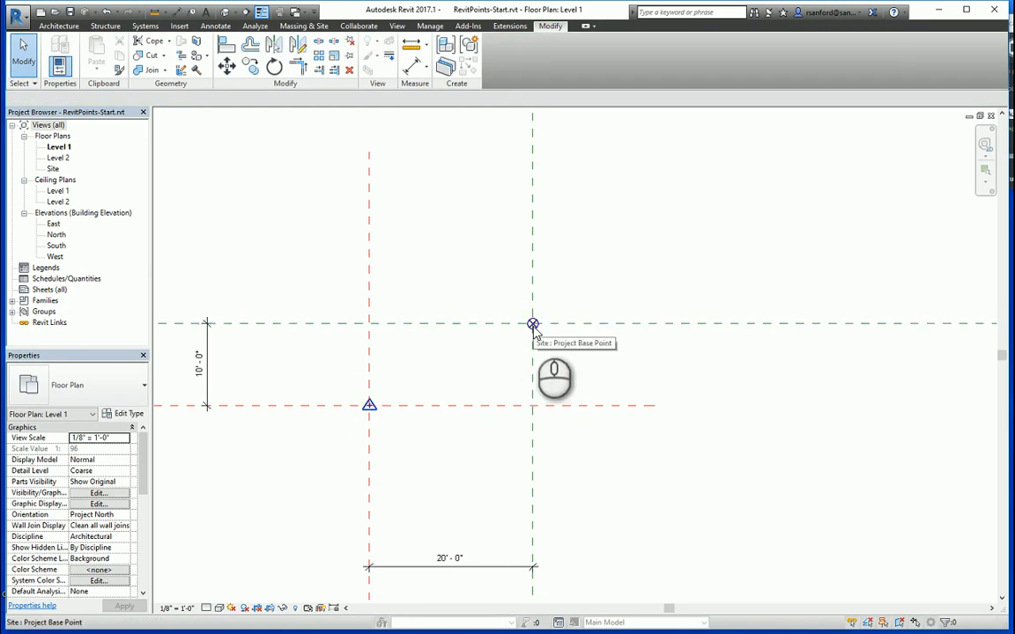
{"action": "left_click", "coordinate": [532, 323]}
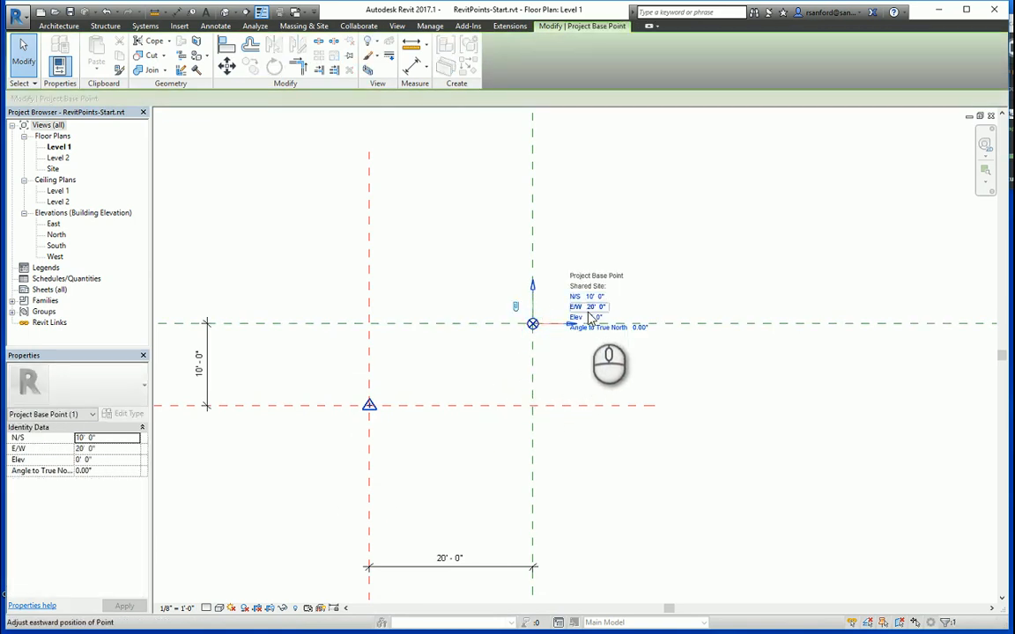